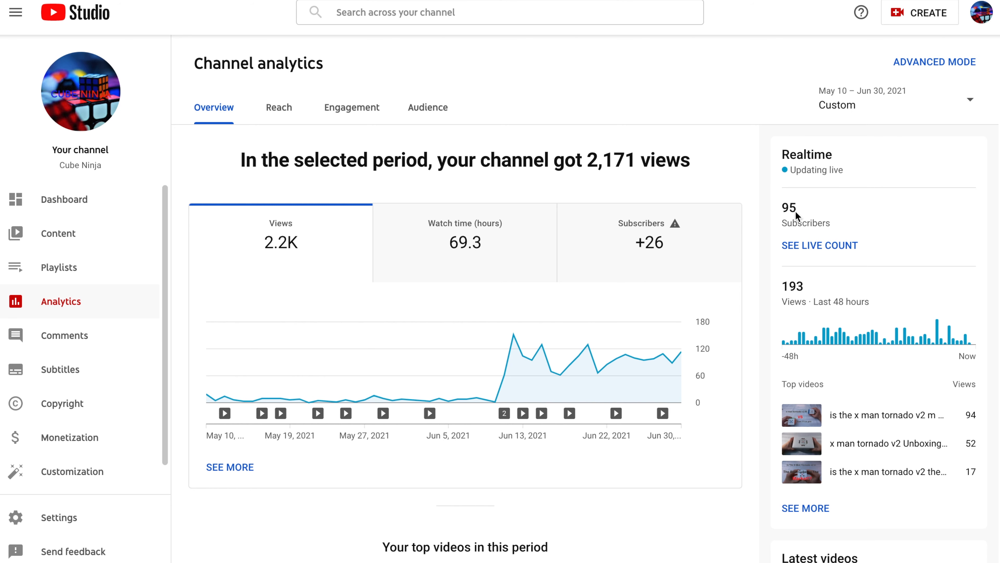
double_click(790, 208)
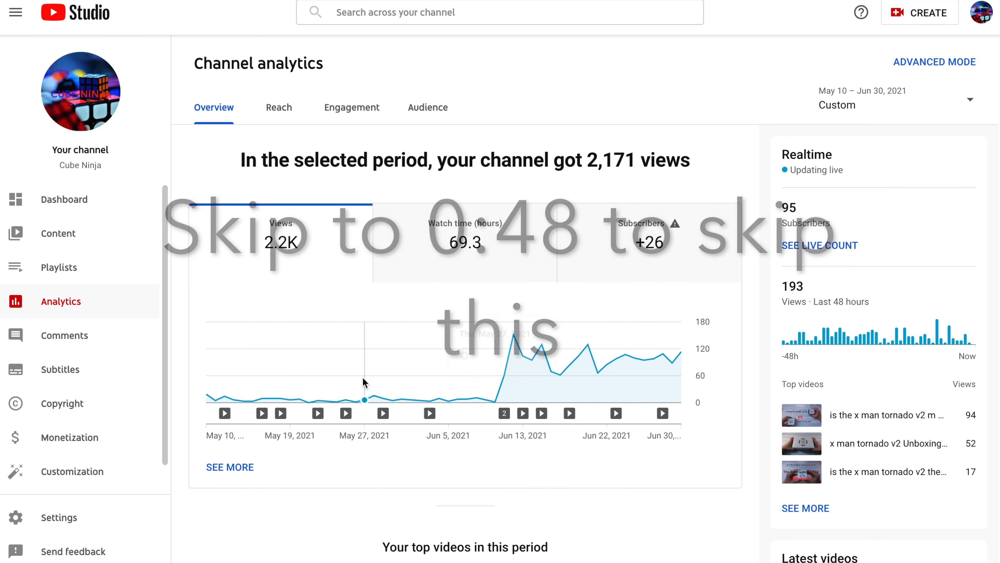
mouse_move(404, 410)
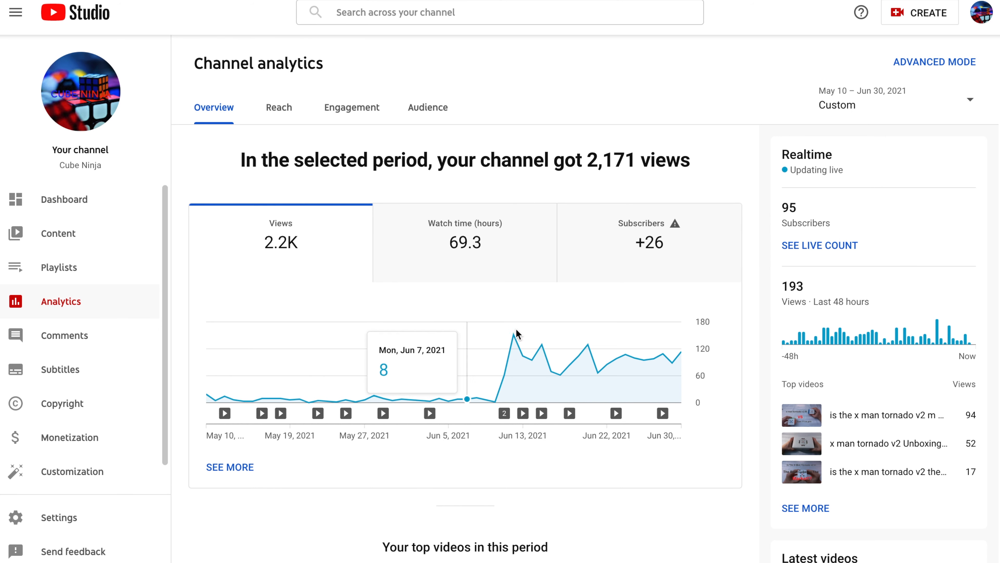
mouse_move(547, 345)
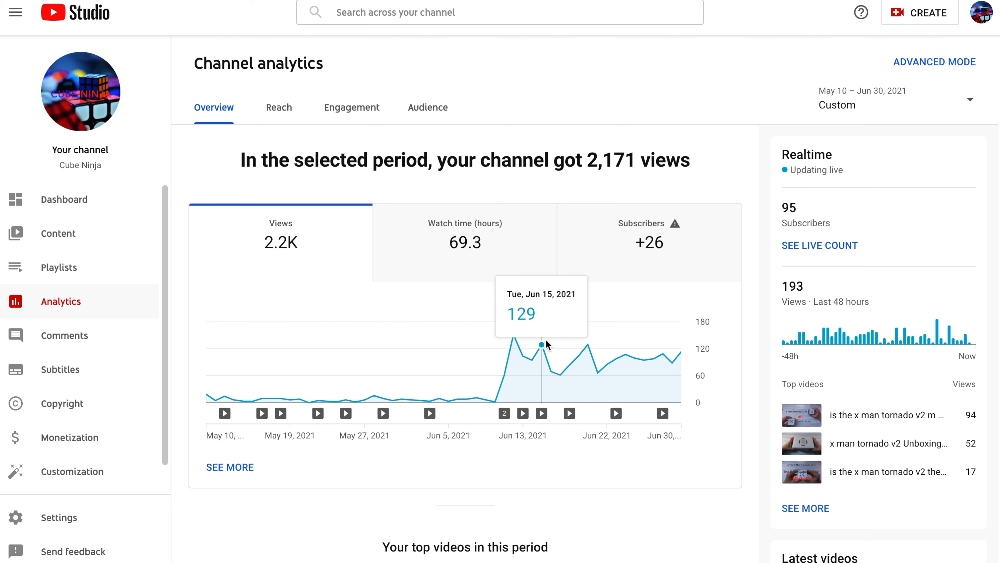
mouse_move(444, 250)
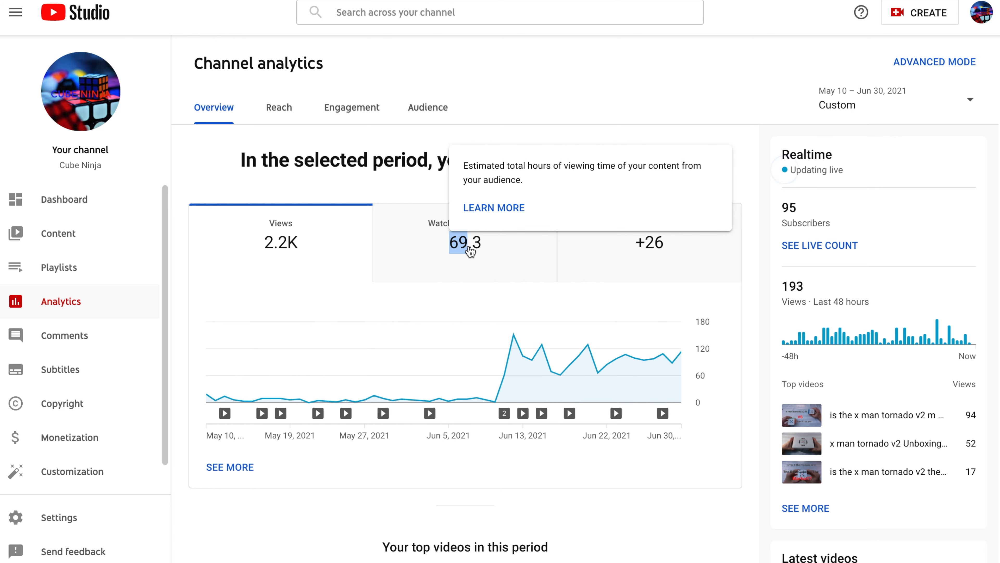
mouse_move(471, 311)
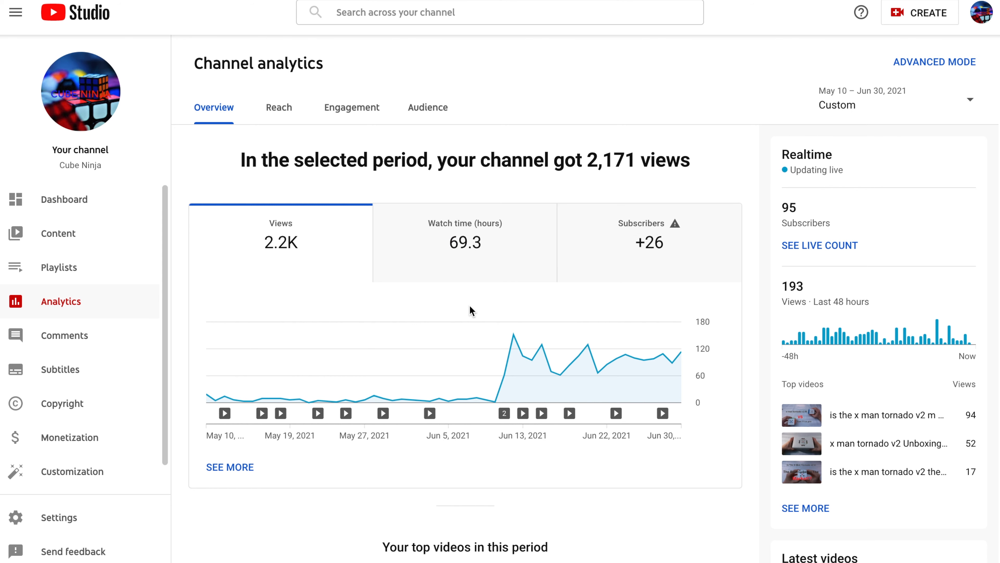